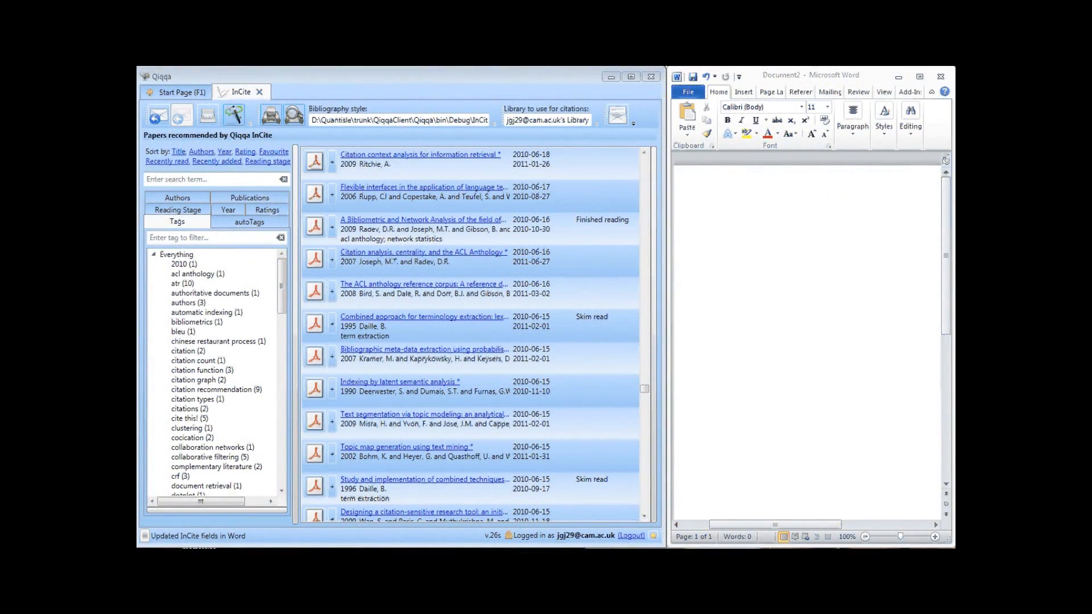
mouse_move(595, 205)
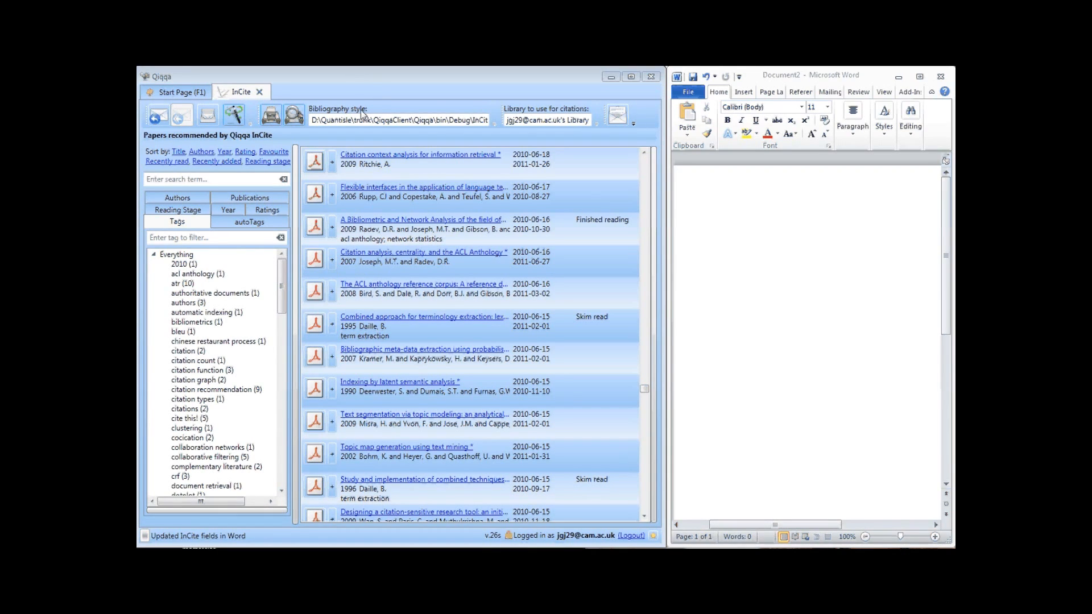
mouse_move(270, 115)
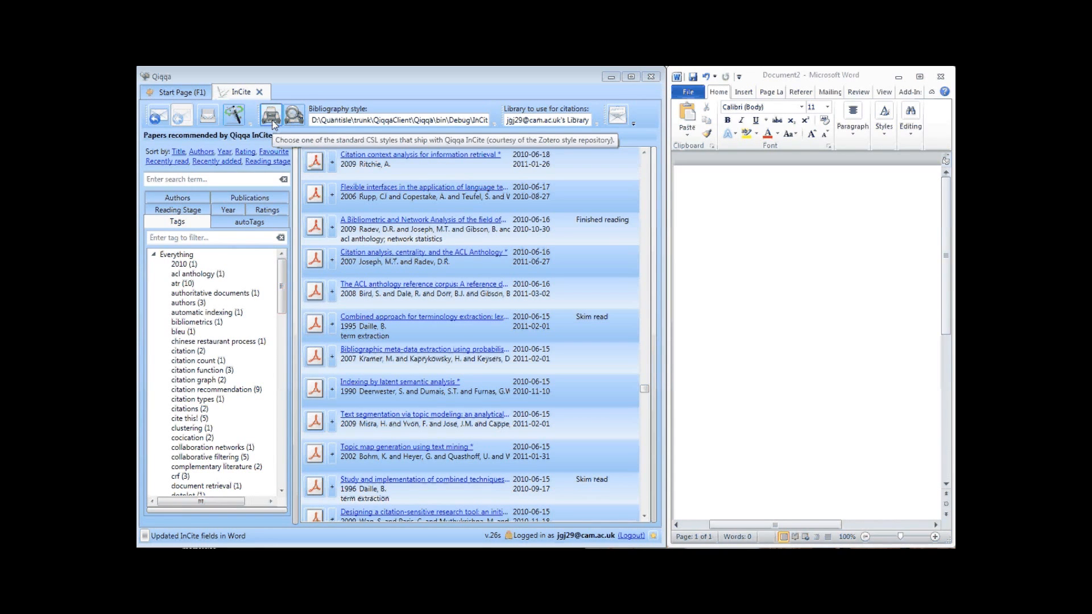
Type 'I love topic modelling' on the blank Word page.
left_click(271, 114)
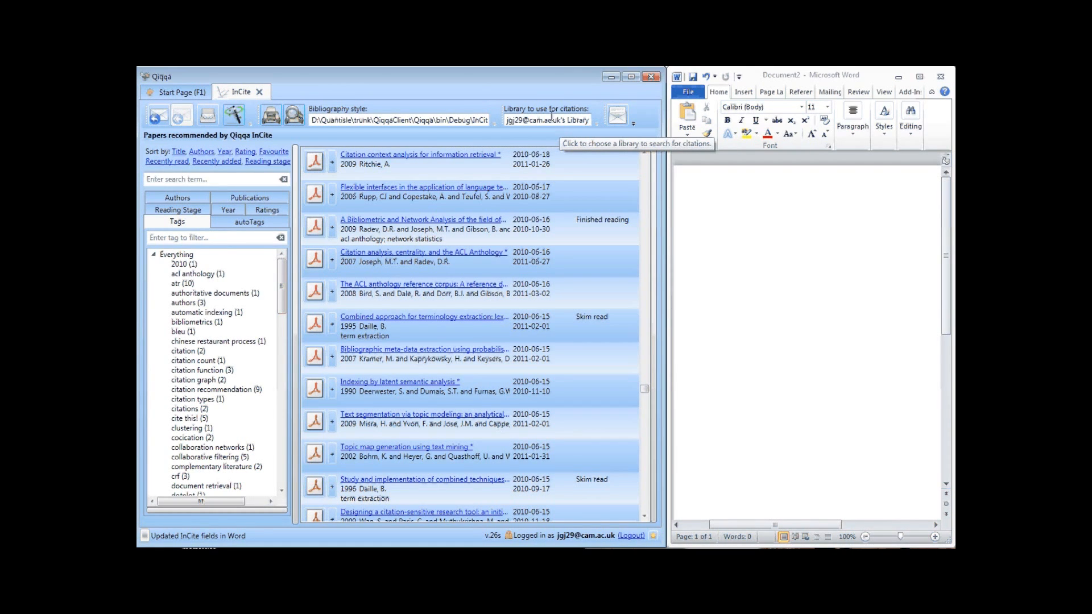
left_click(547, 120)
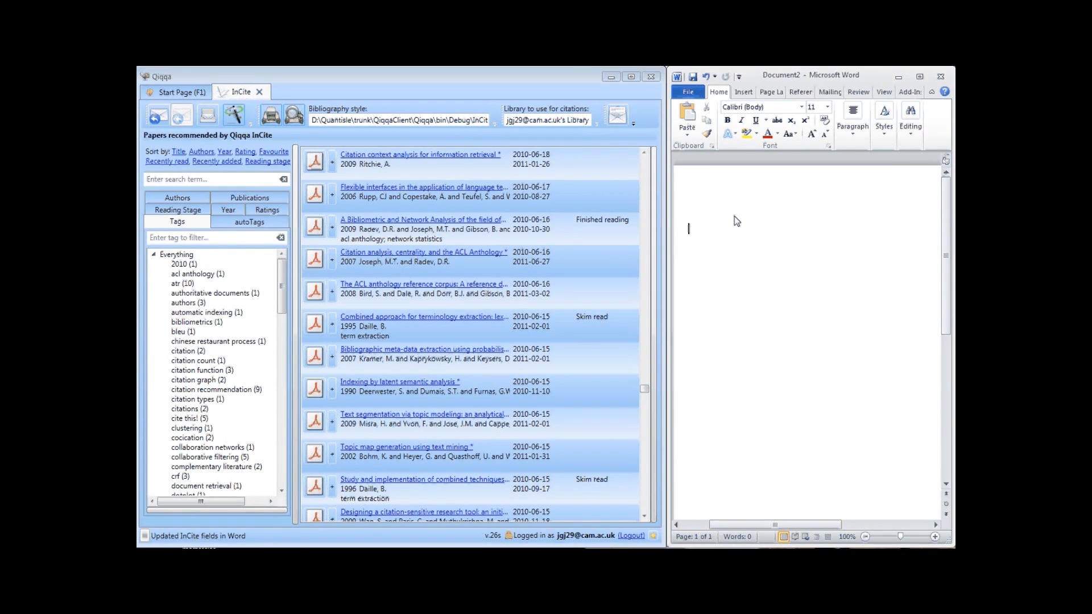
type("I love")
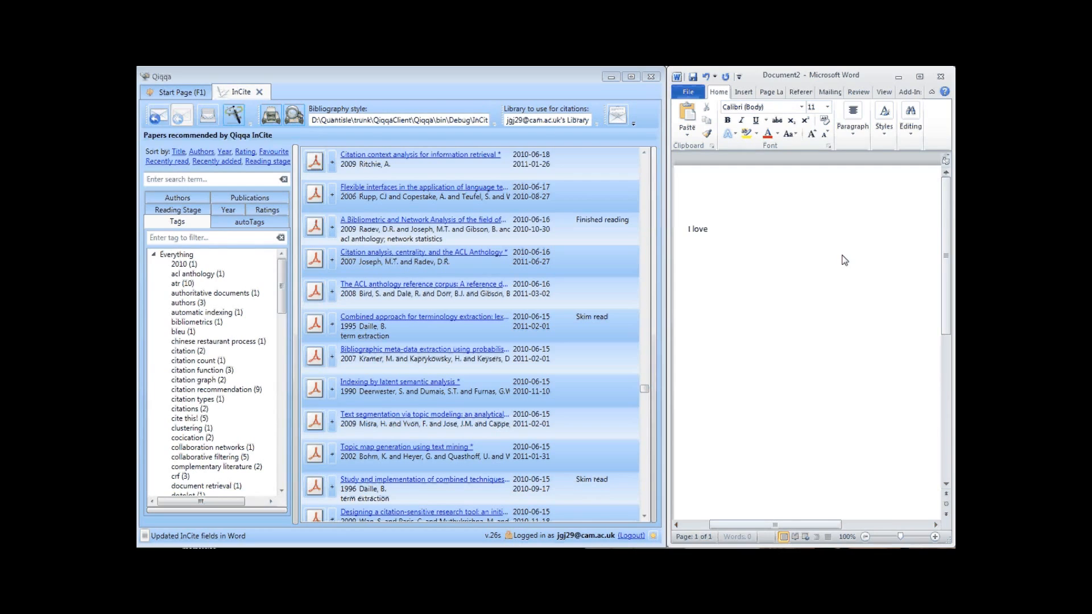
type("topic modelling [ morris1991lexica")
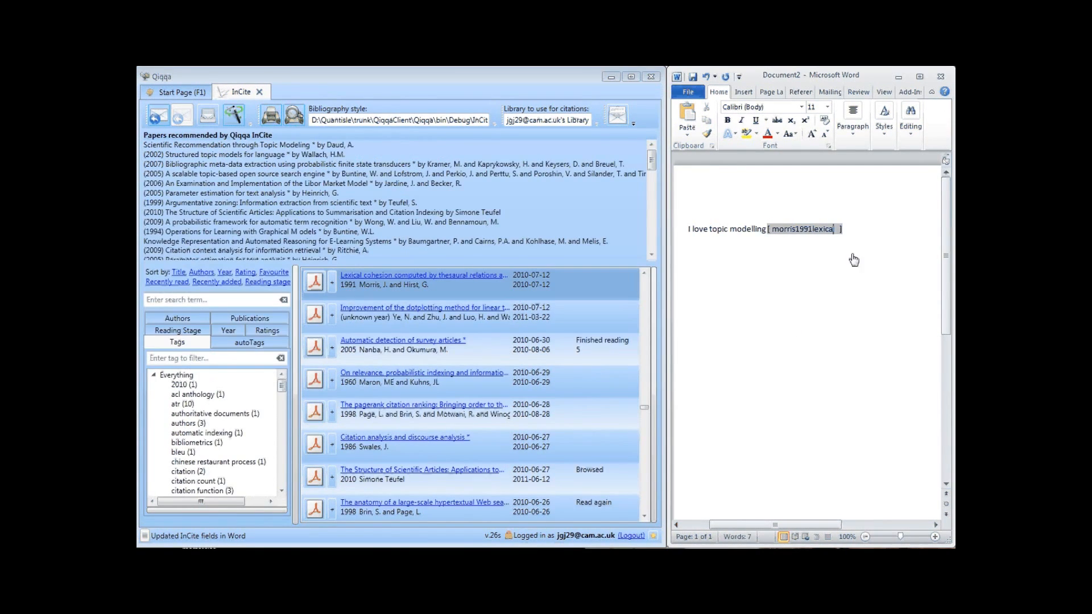
Insert a citation of Morris & Hirst 1991 from InCite's recommended papers.
left_click(233, 115)
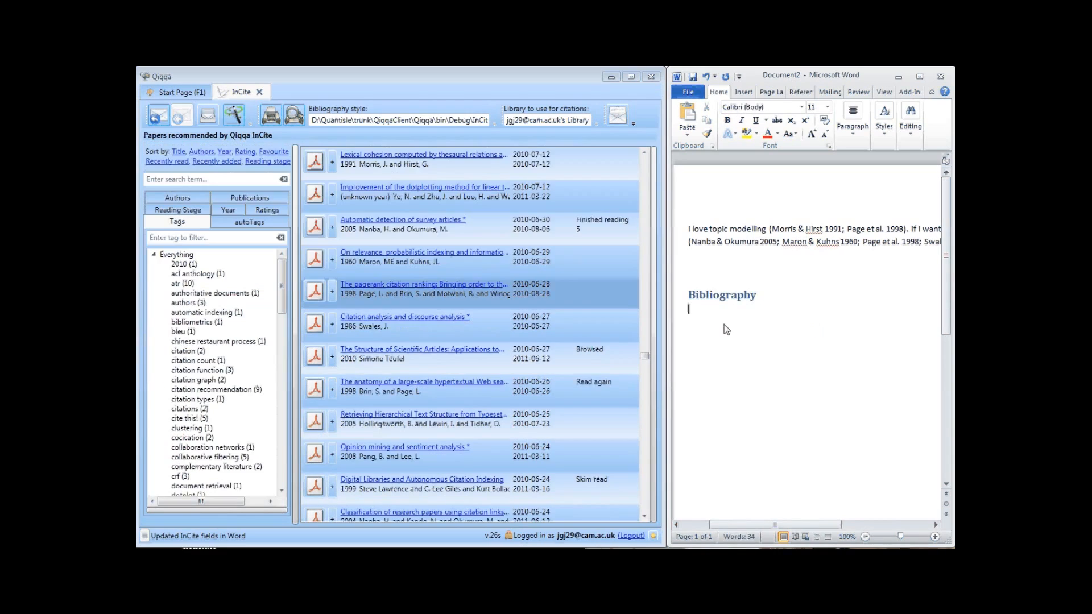
mouse_move(207, 115)
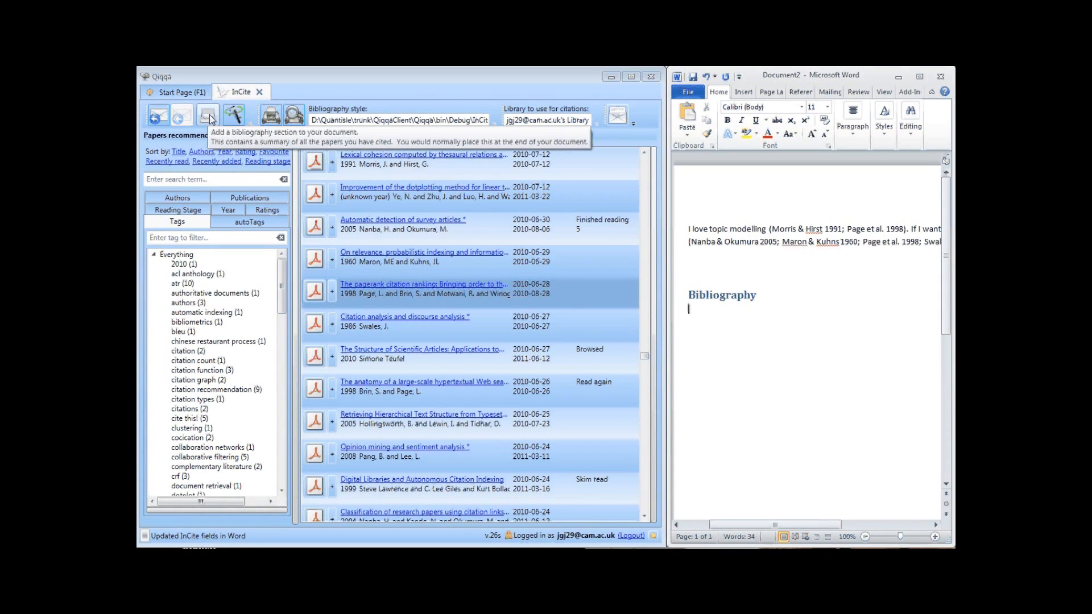
Add a bibliography placeholder and refresh it into a five-paper Harvard reference list.
left_click(207, 115)
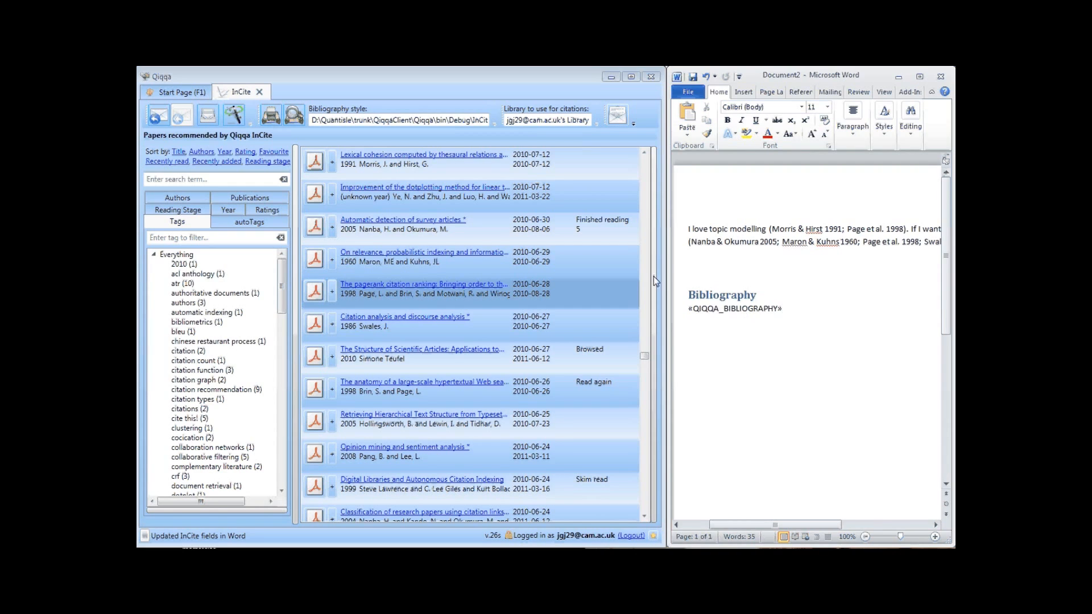
left_click(234, 115)
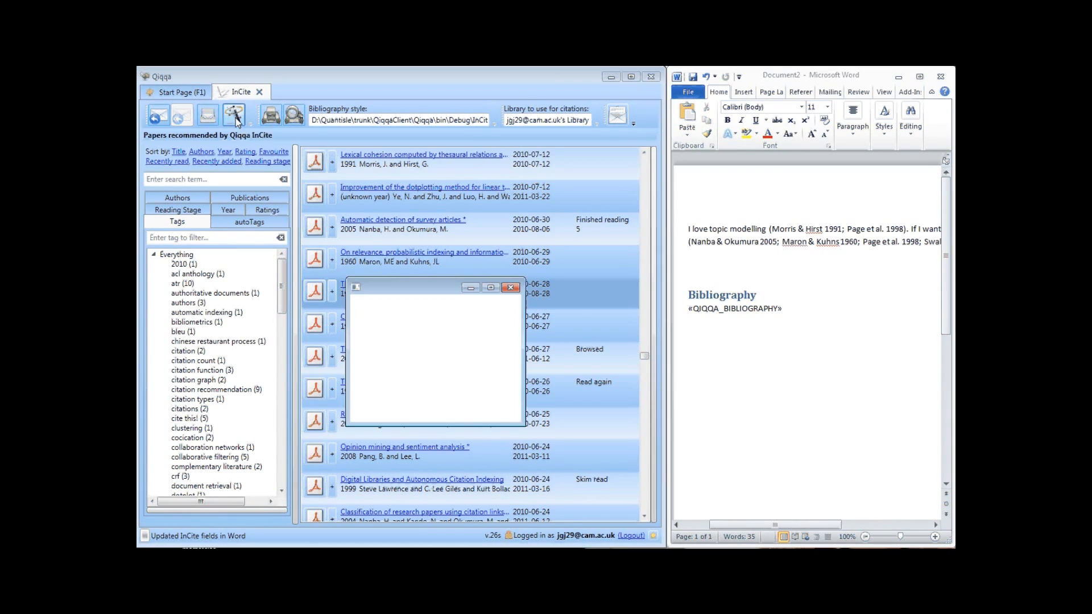
left_click(235, 115)
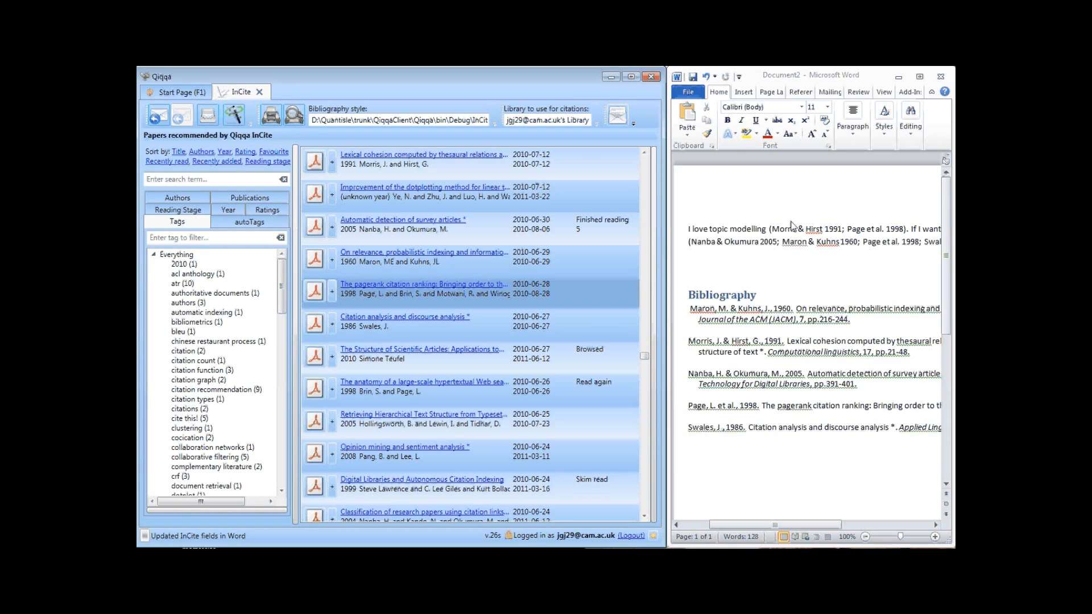
mouse_move(406, 143)
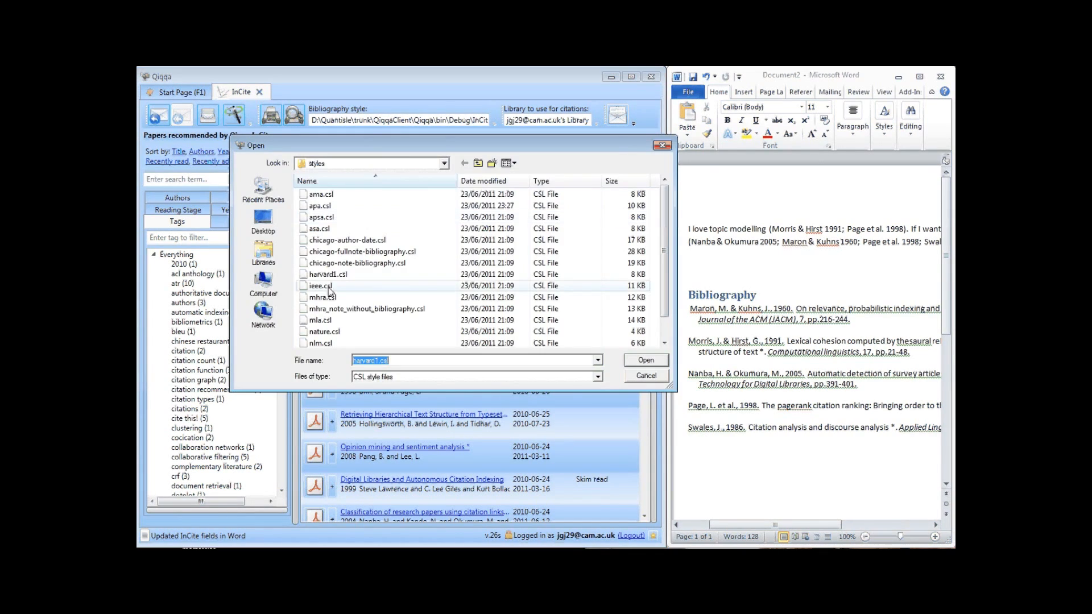
Choose nature.csl as the CSL style and refresh into numbered citations.
left_click(325, 332)
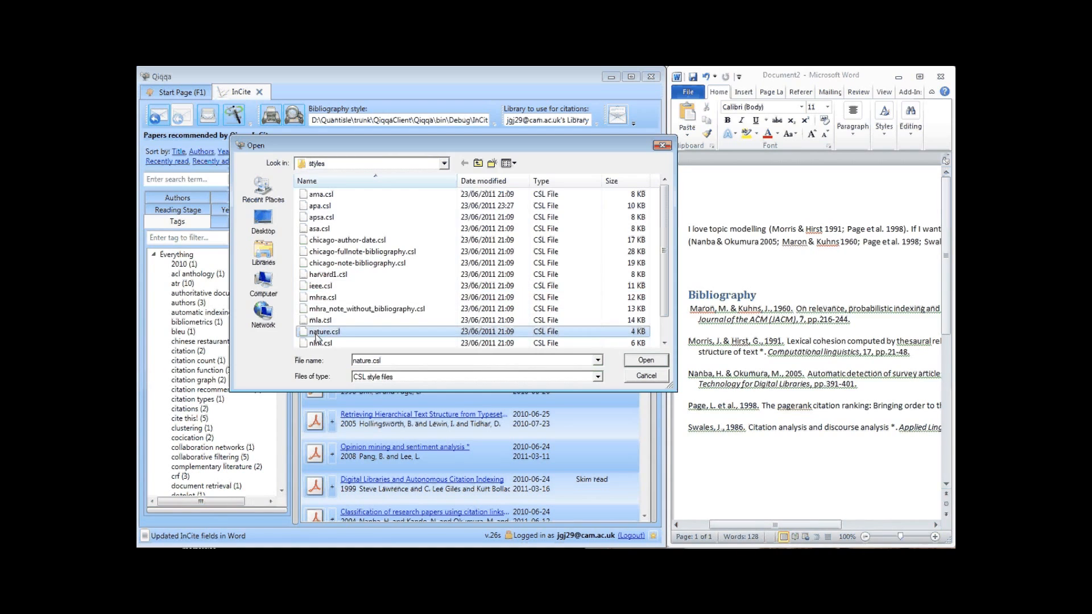
left_click(644, 360)
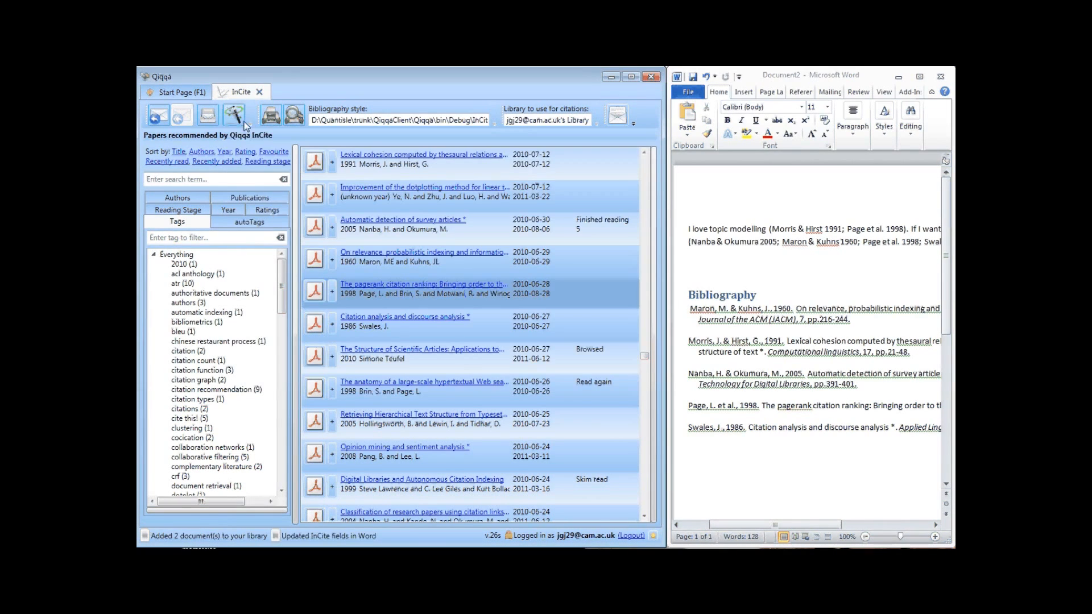
left_click(233, 115)
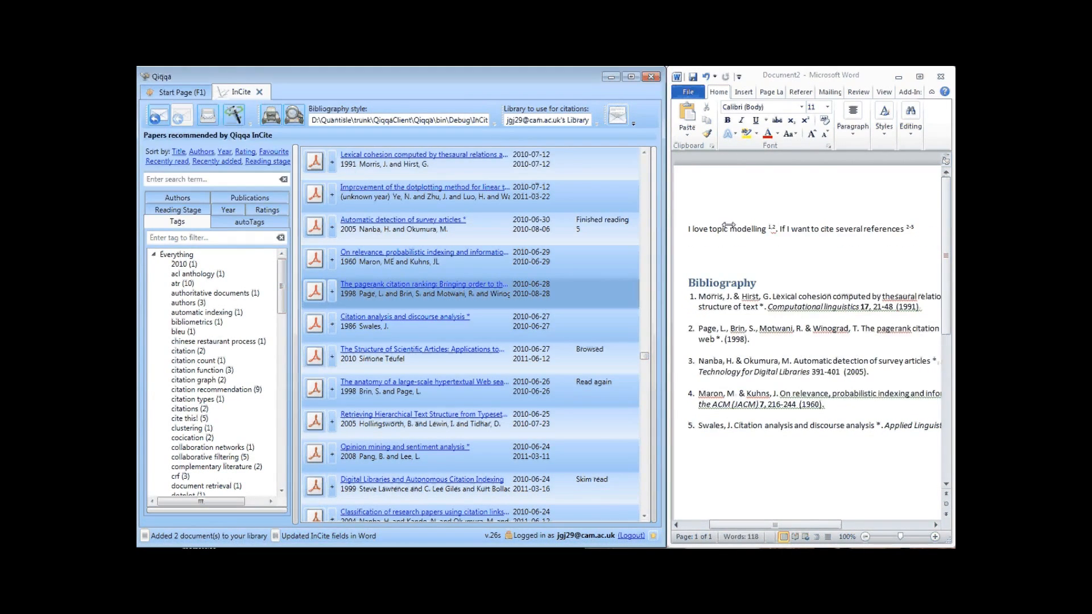